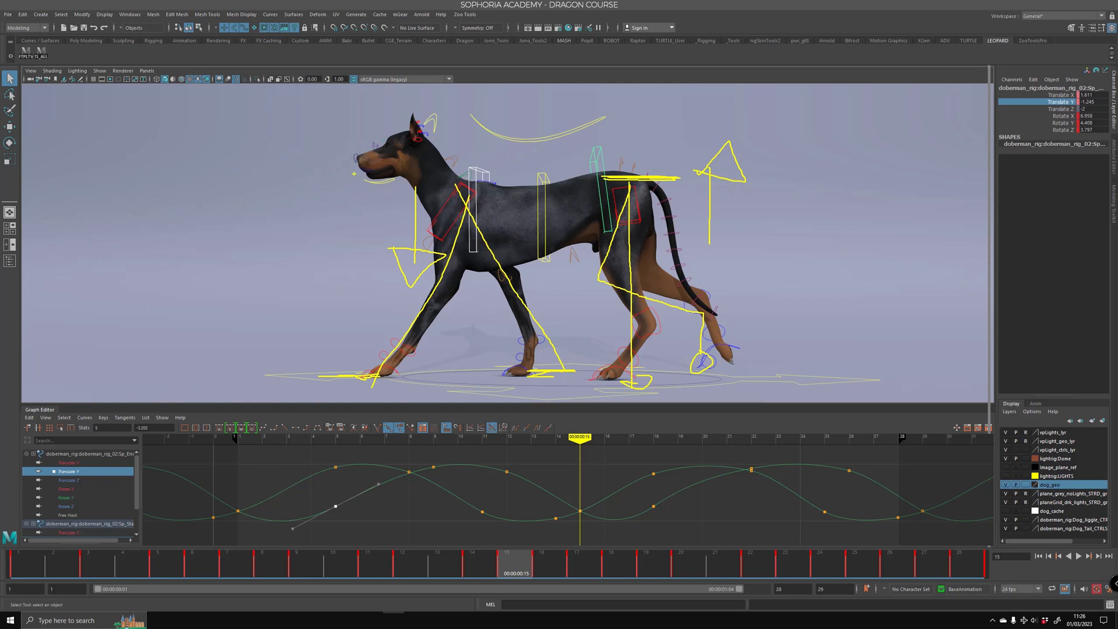
mouse_move(488, 333)
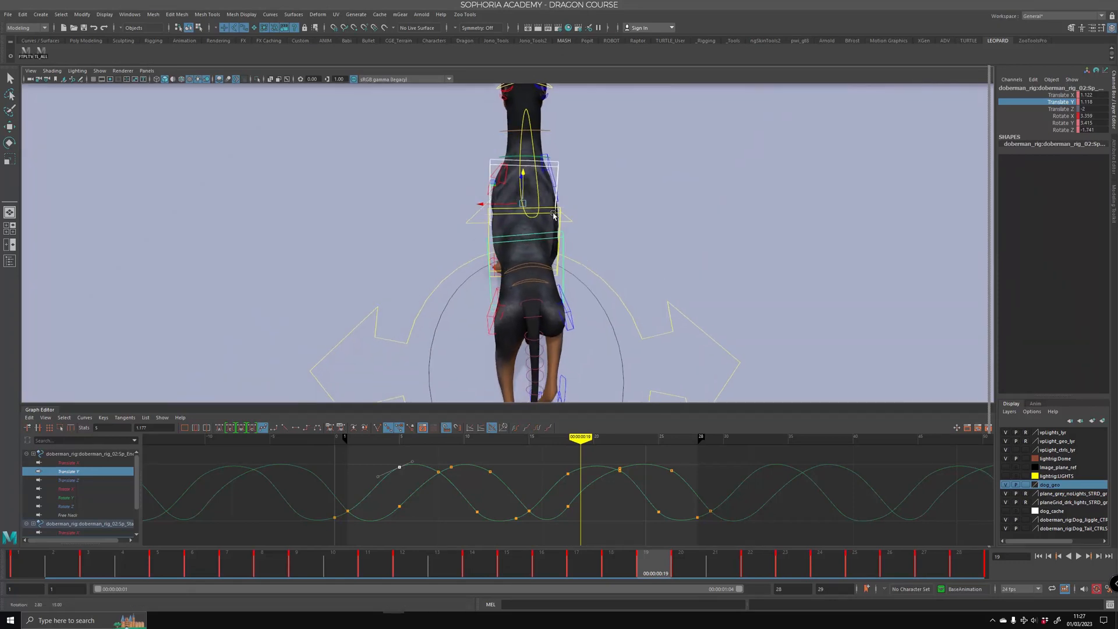
mouse_move(542, 364)
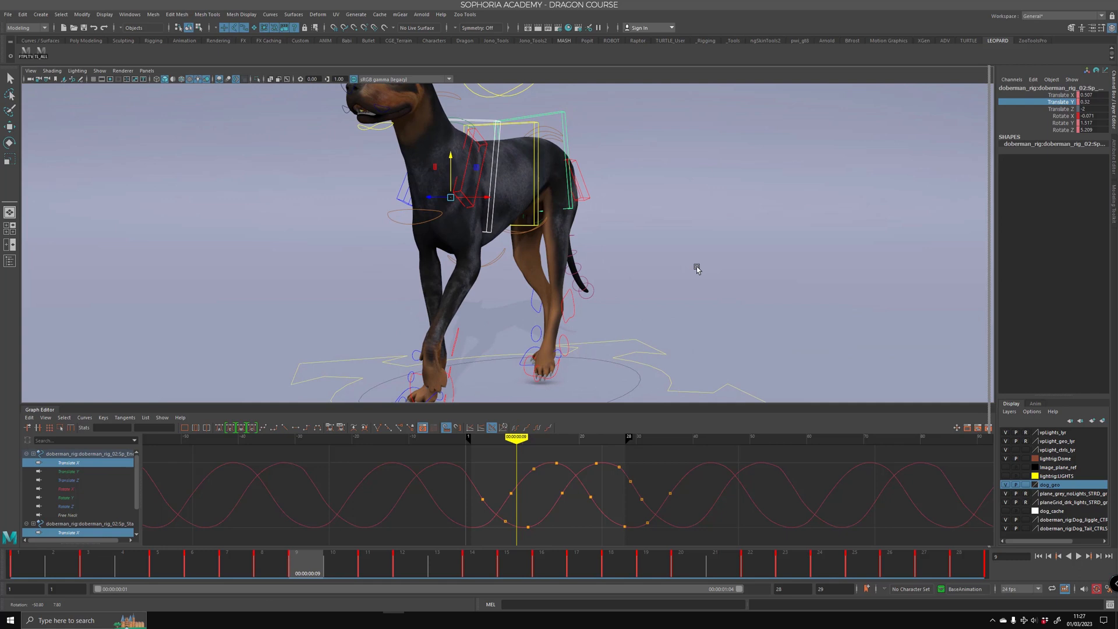
- Orbit the viewport to view the doberman from its other side
left_click_drag(697, 269, 666, 228)
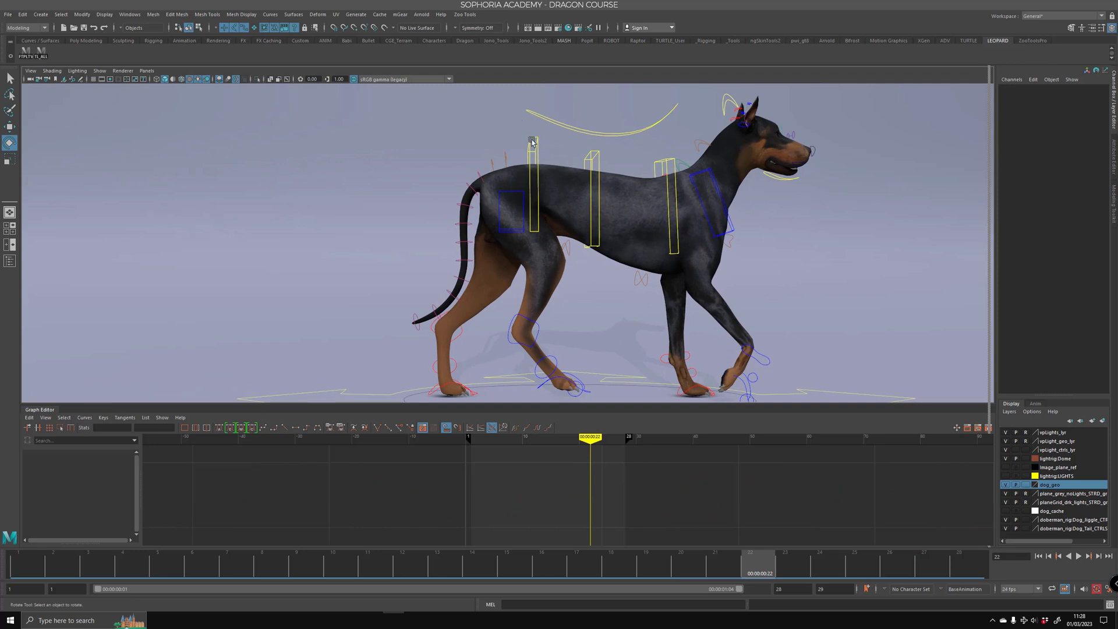
- Load the hip controller's Rotate X curve and drag its mid-cycle key downward
left_click(531, 141)
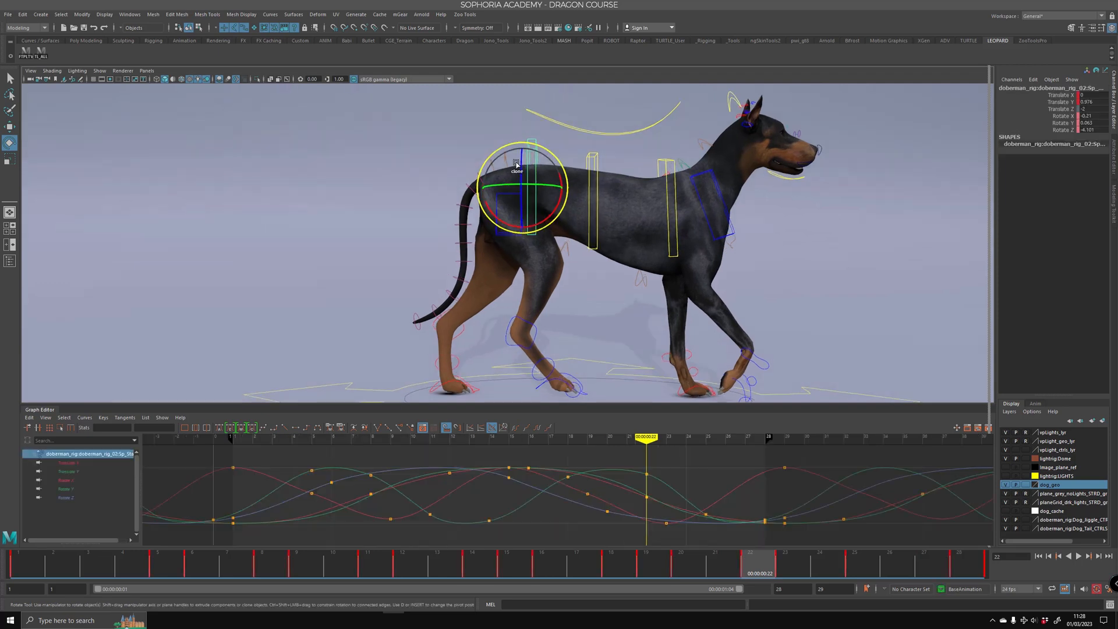
left_click_drag(517, 164, 557, 207)
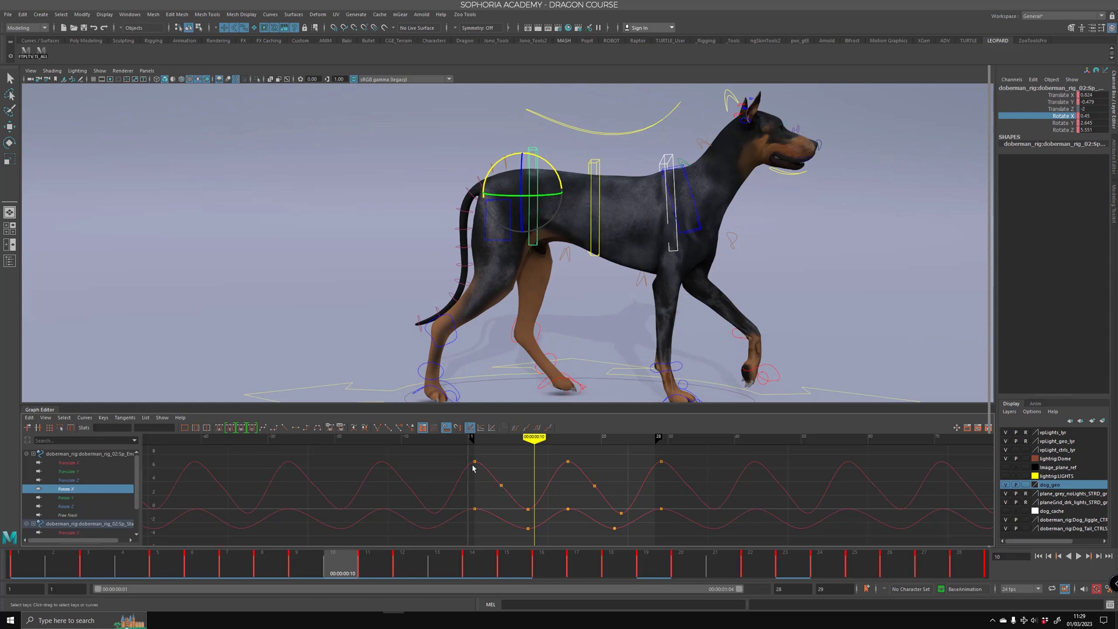
mouse_move(533, 501)
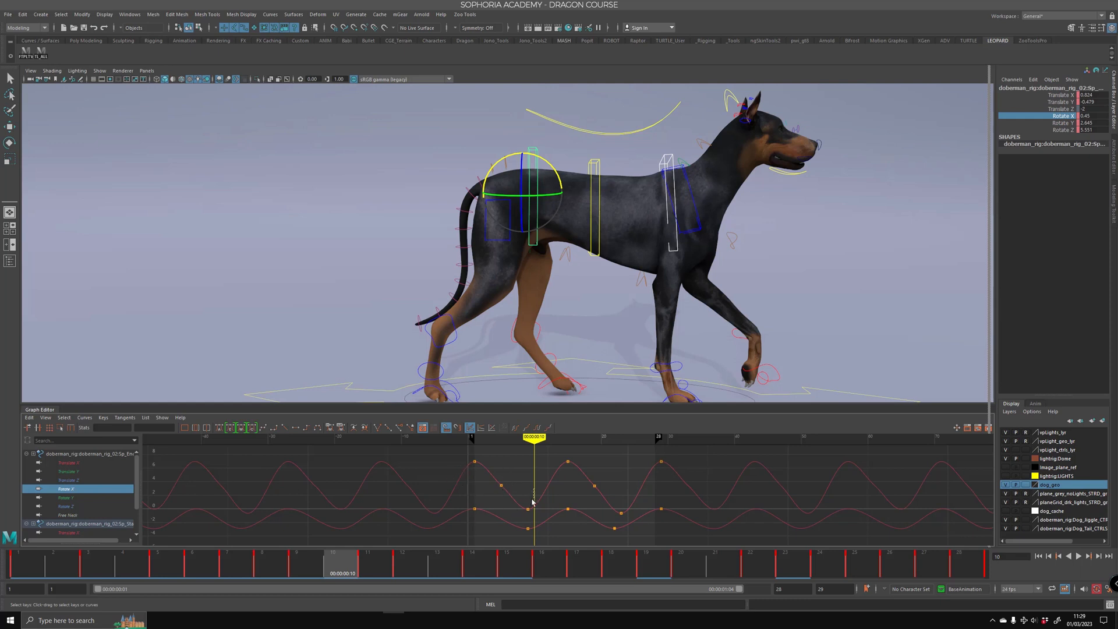
left_click_drag(531, 507, 531, 497)
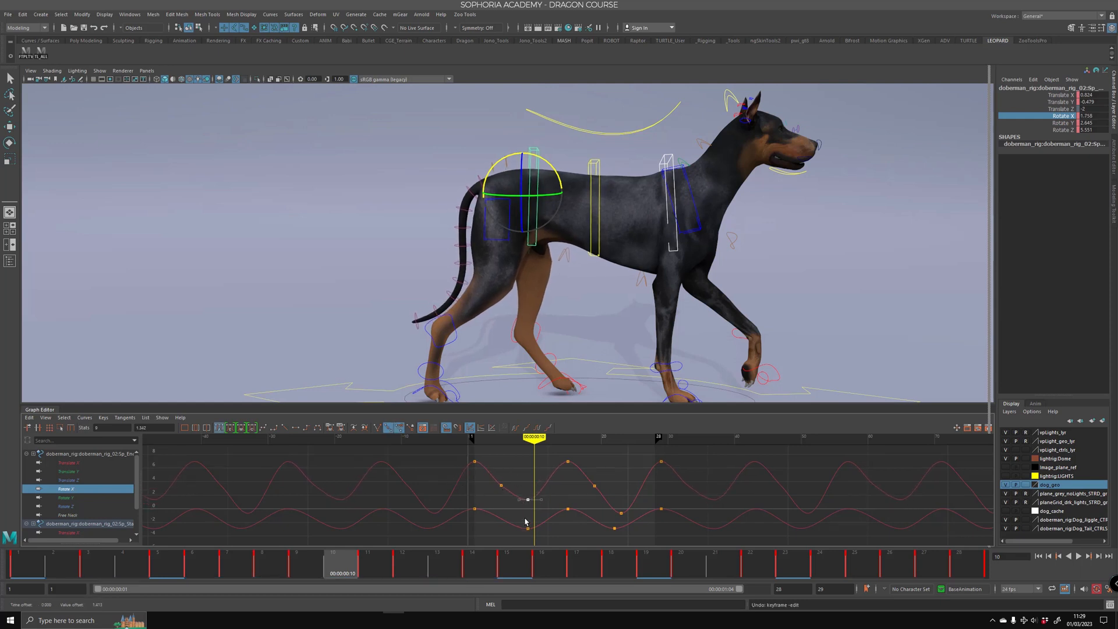